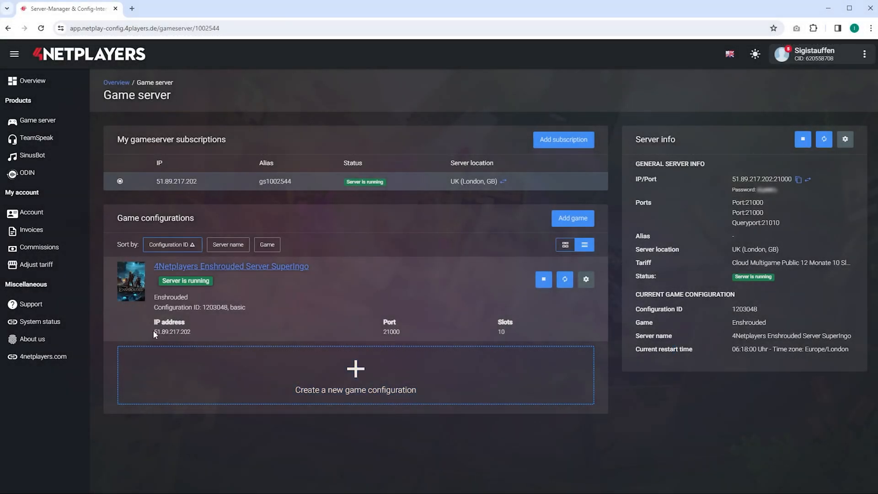
Note the server's IP and query port 21010, then open Steam's Game Servers browser.
{"action": "double_click", "coordinate": [172, 331]}
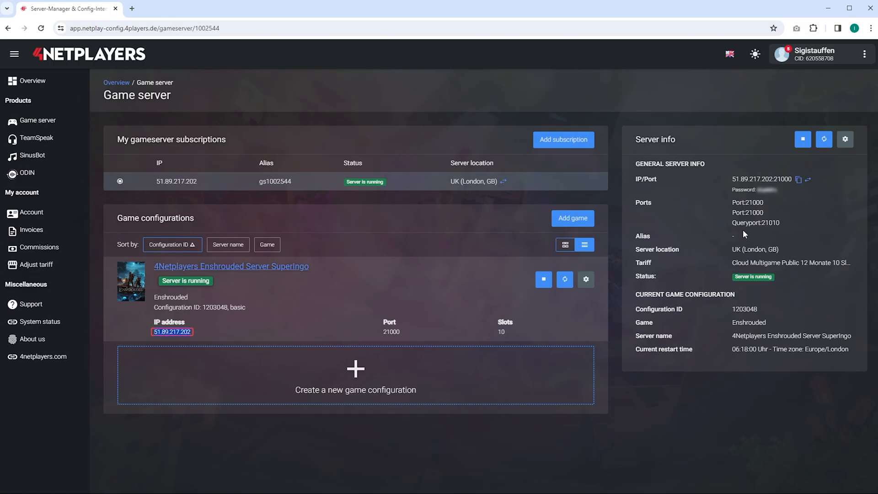
{"action": "double_click", "coordinate": [770, 223]}
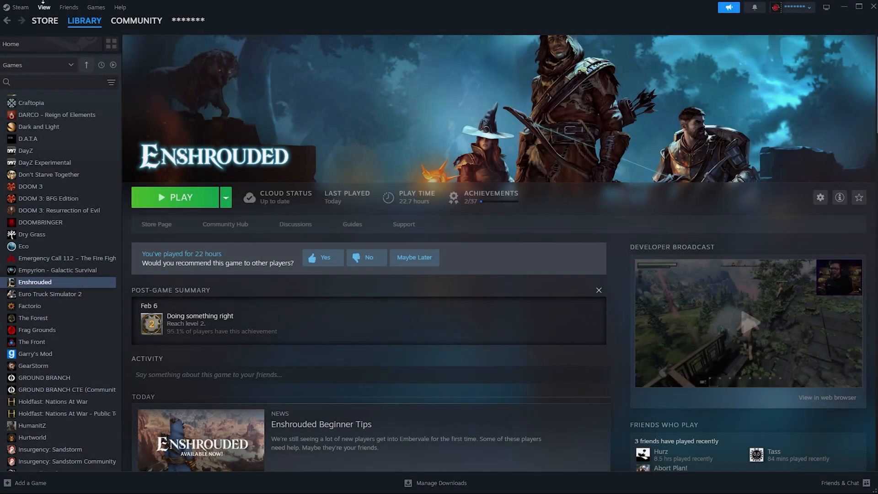
{"action": "left_click", "coordinate": [44, 7]}
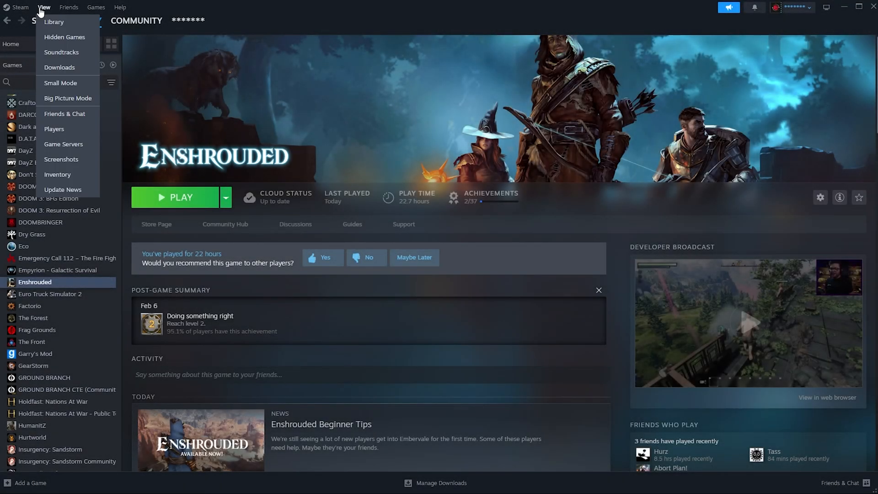
{"action": "left_click", "coordinate": [54, 22]}
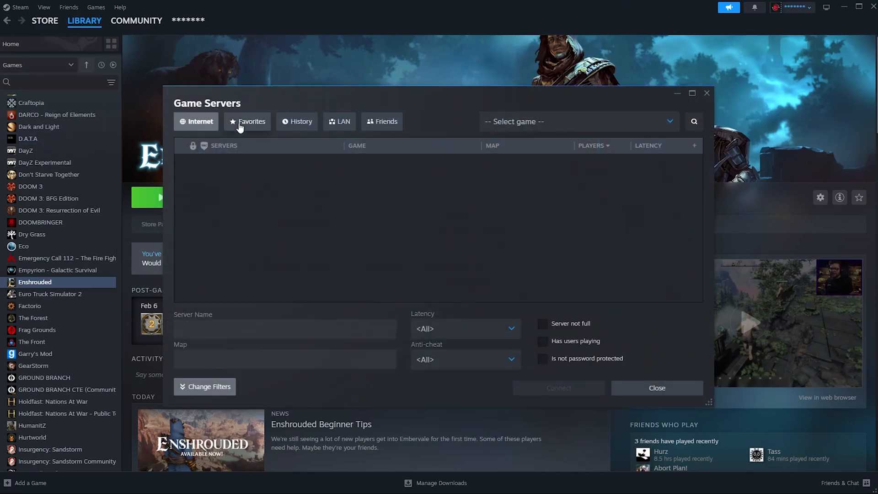
Add 51.89.217.202:21010 to the Favorites list, then close the Game Servers window.
{"action": "left_click", "coordinate": [250, 121]}
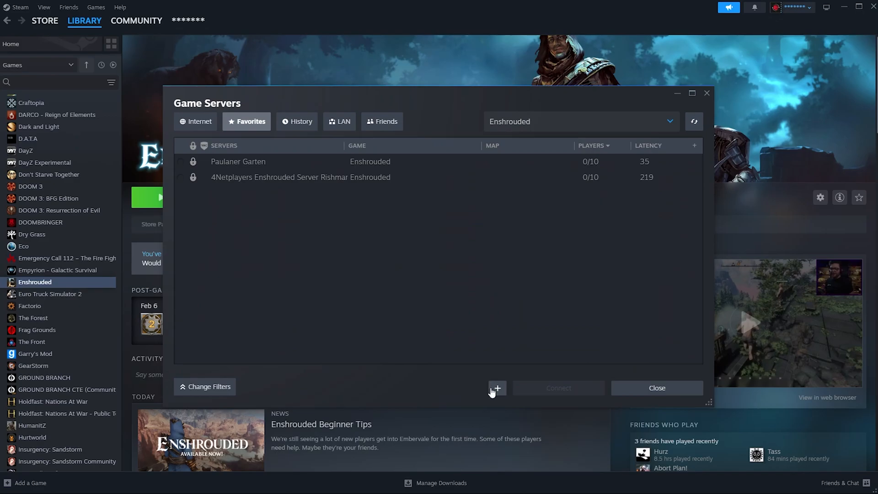
{"action": "left_click", "coordinate": [496, 387]}
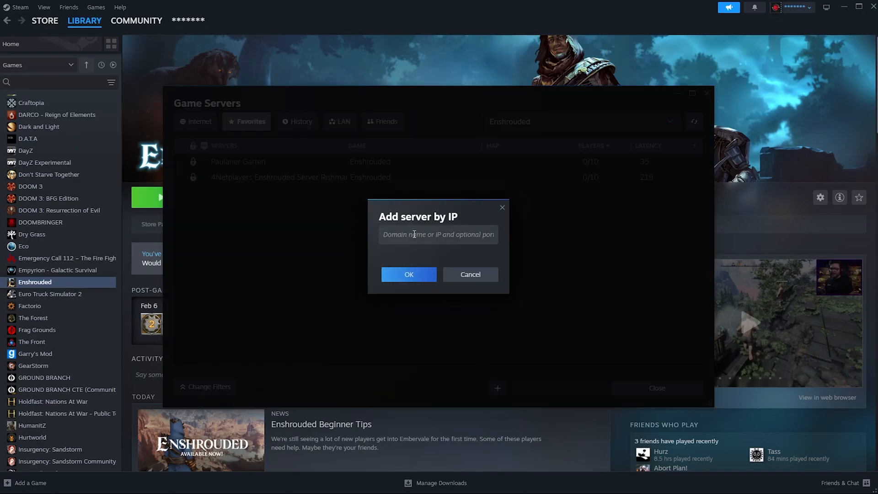
{"action": "type", "text": "51.89.217.202:21010"}
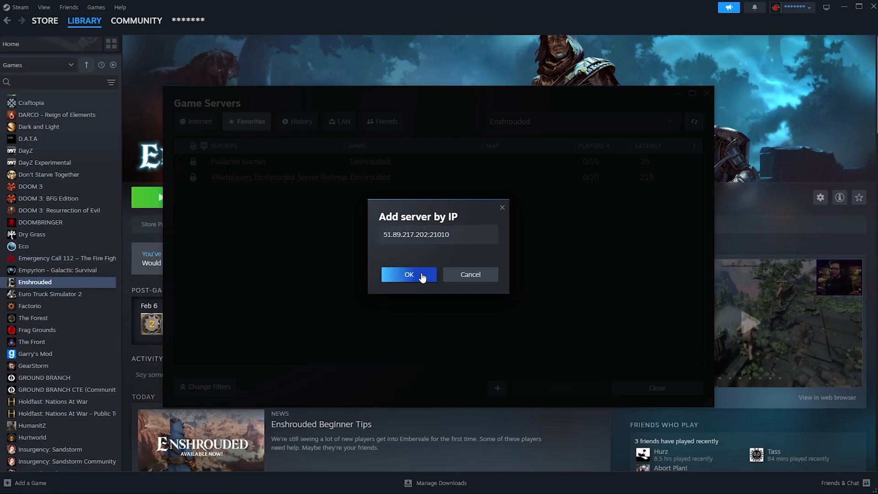
{"action": "left_click", "coordinate": [408, 275]}
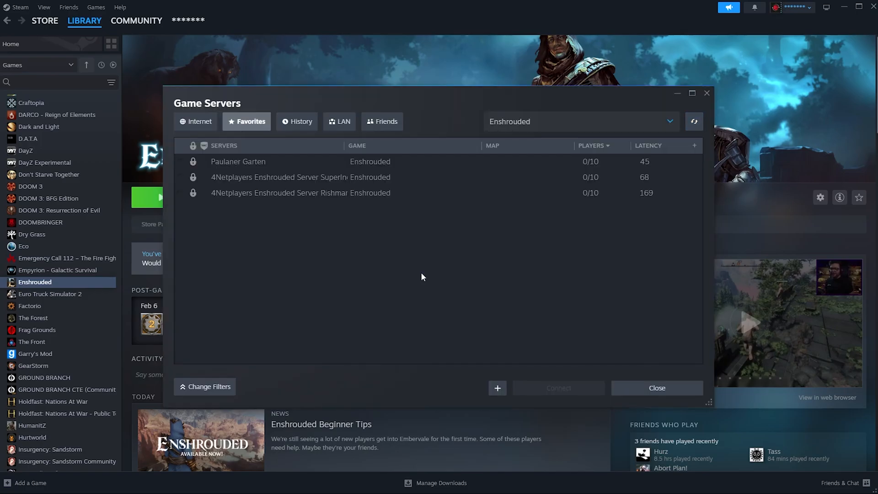
{"action": "left_click", "coordinate": [656, 387]}
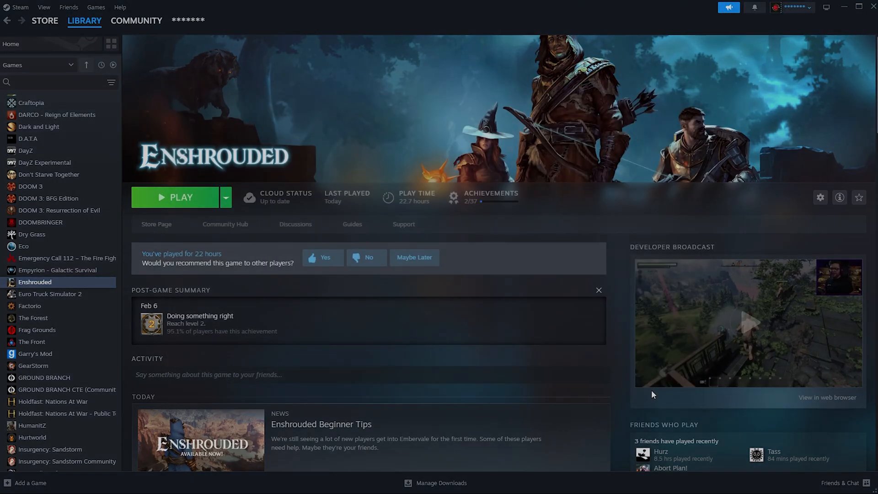
Launch Enshrouded, choose Spielen, and join SuperIngo from the online server list.
{"action": "left_click", "coordinate": [179, 197]}
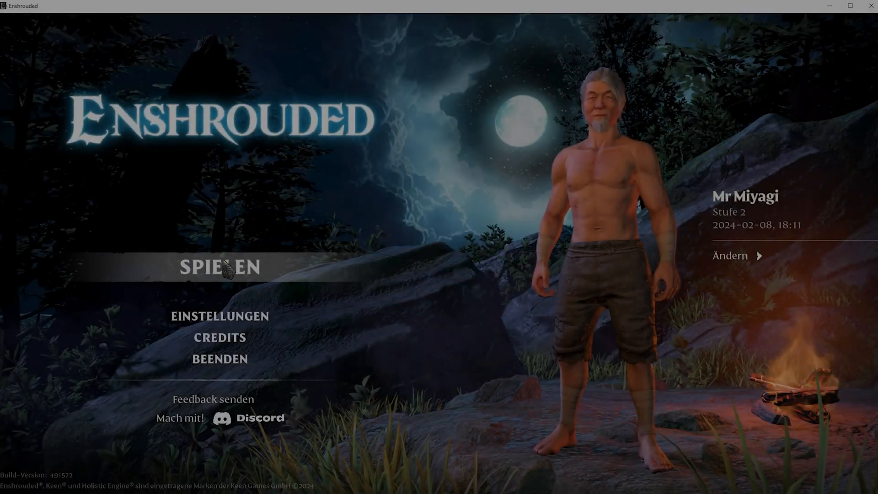
{"action": "left_click", "coordinate": [219, 267]}
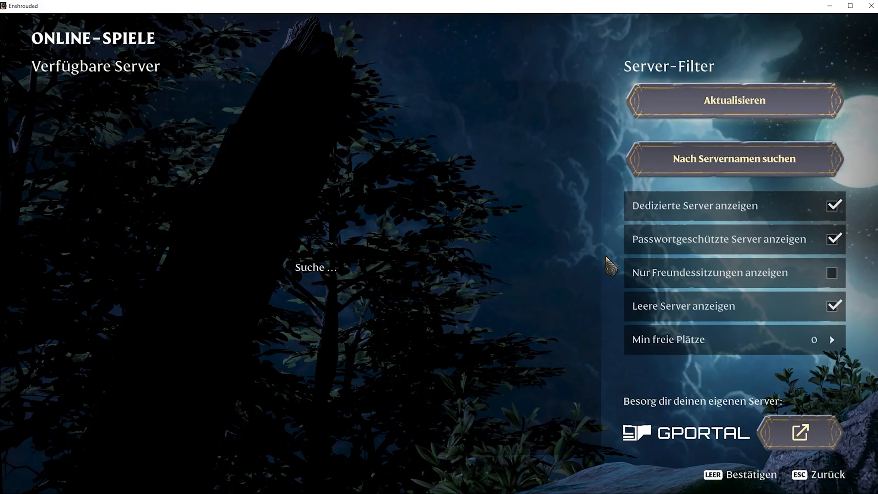
{"action": "left_click", "coordinate": [734, 101]}
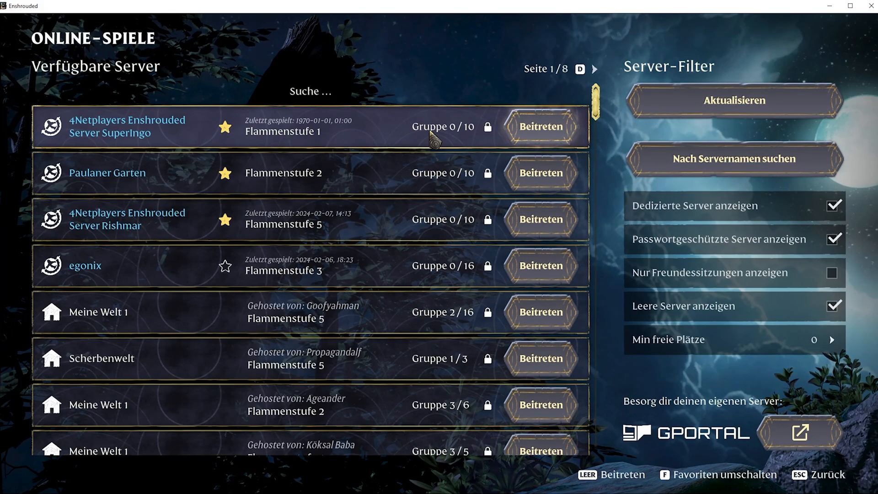
{"action": "left_click", "coordinate": [539, 126]}
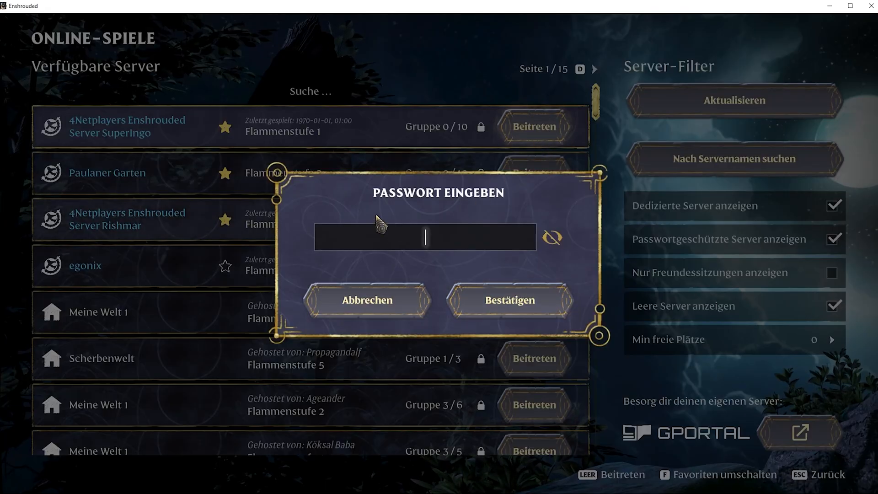
Enter the SuperIngo server password and confirm with Bestätigen.
{"action": "type", "text": "*****"}
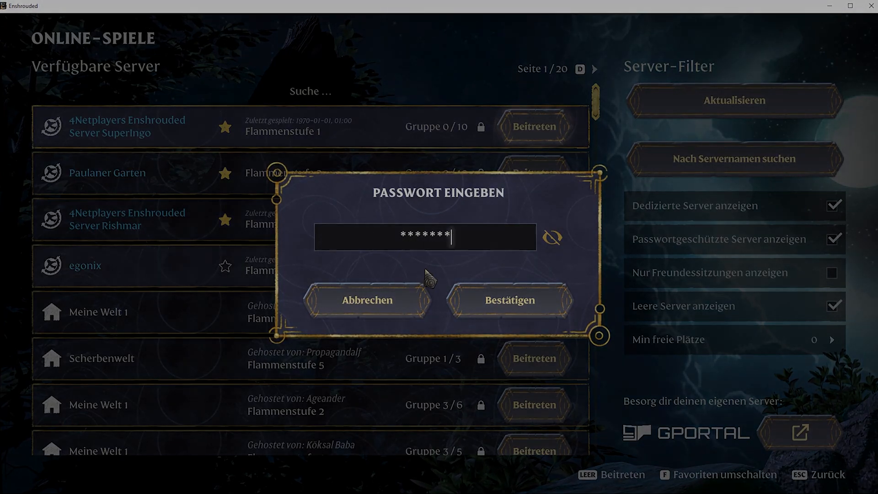
{"action": "left_click", "coordinate": [507, 300]}
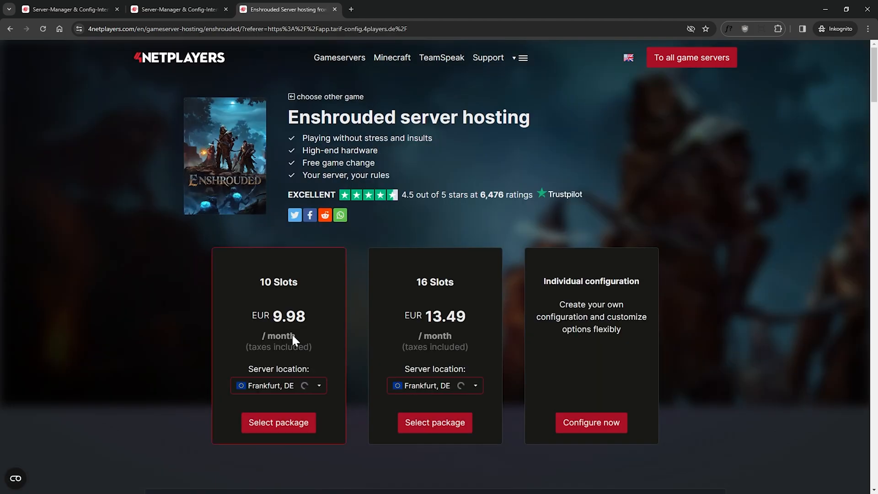
Select the 16-slot Enshrouded server package and proceed to checkout.
{"action": "left_click", "coordinate": [434, 422]}
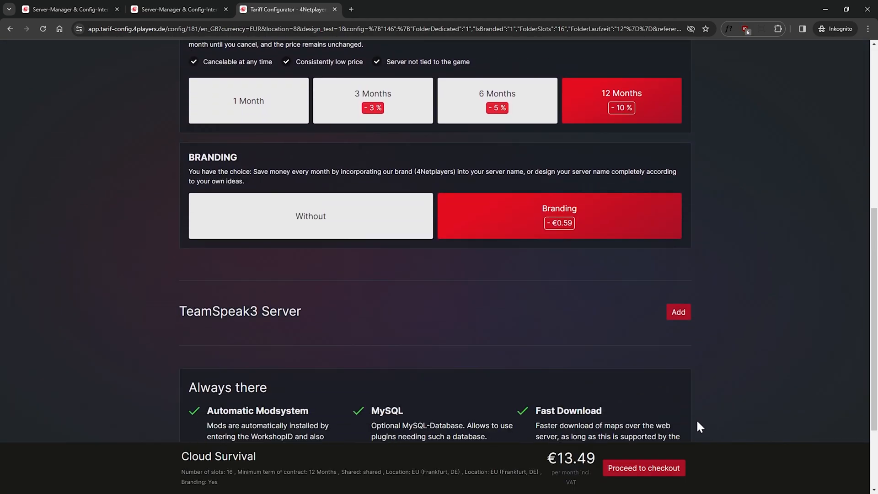
{"action": "left_click", "coordinate": [643, 467]}
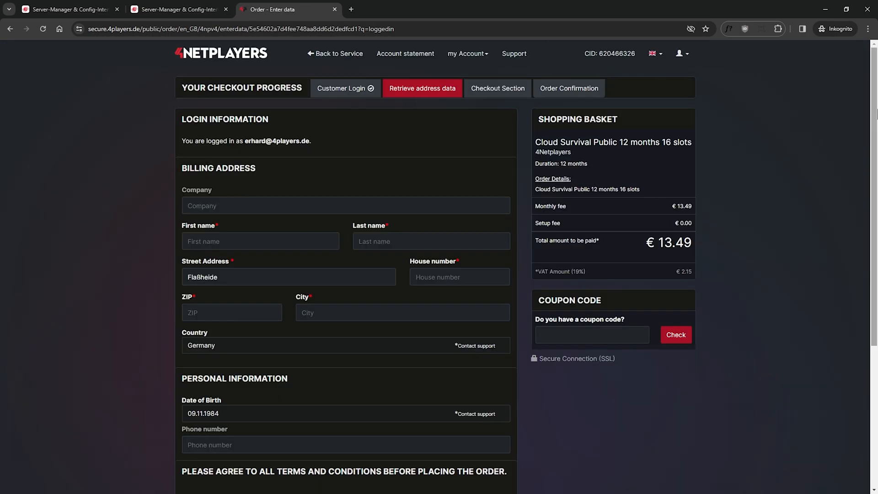